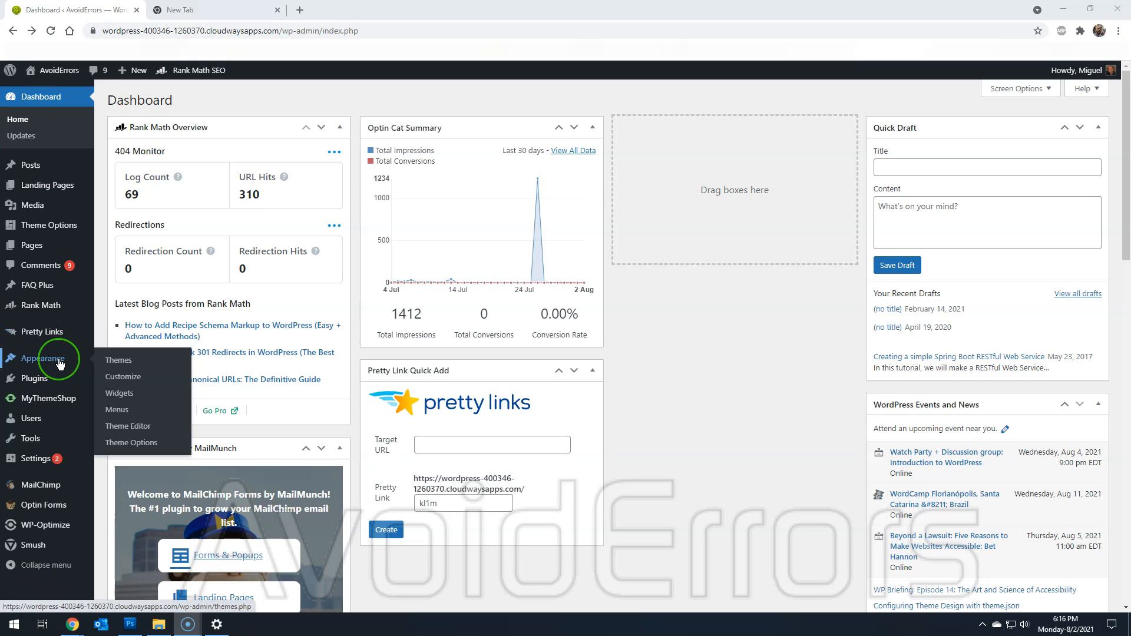
# Open Appearance > Widgets to view the Sidebar's Follow Us and Trending Posts widgets.
pyautogui.click(119, 392)
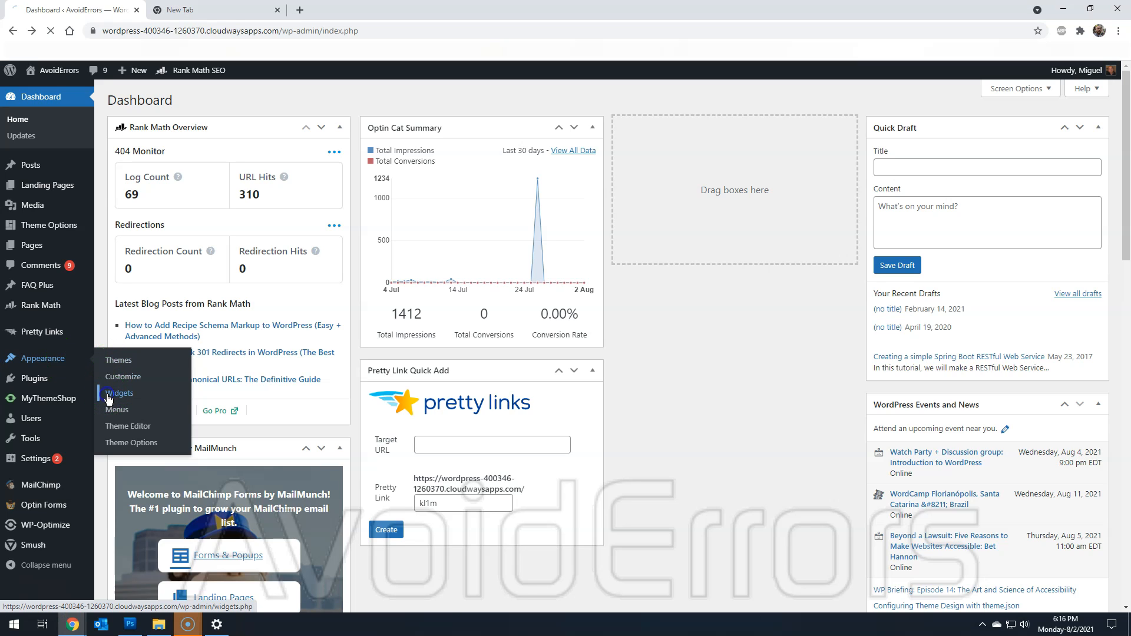
pyautogui.click(119, 393)
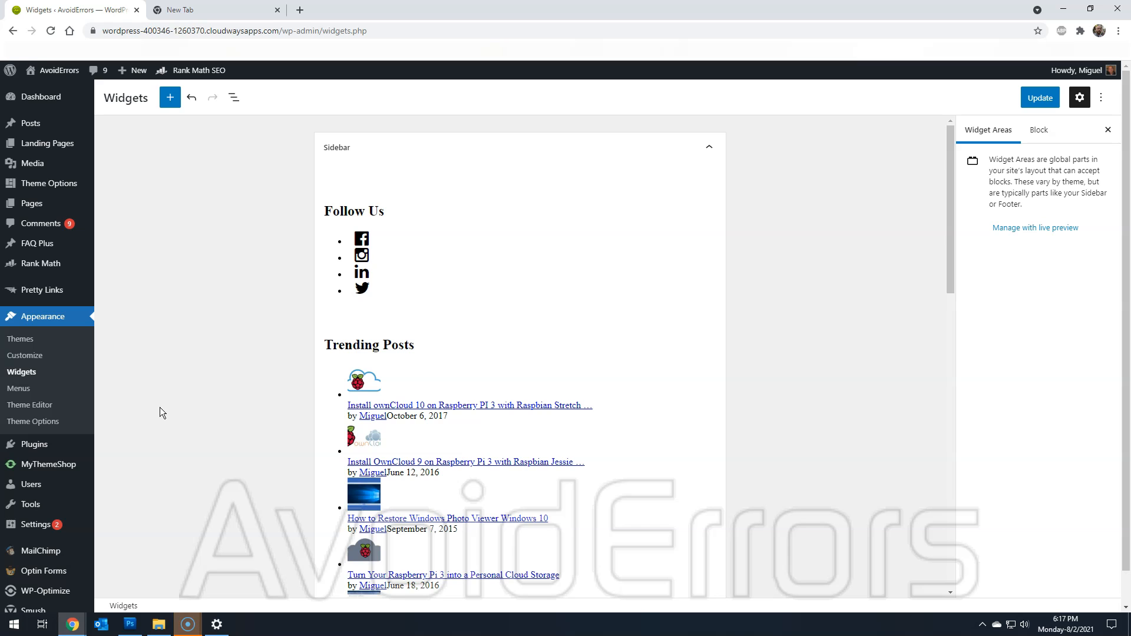
# Collapse the Sidebar area and open the block library listing Text and Media blocks.
pyautogui.click(708, 147)
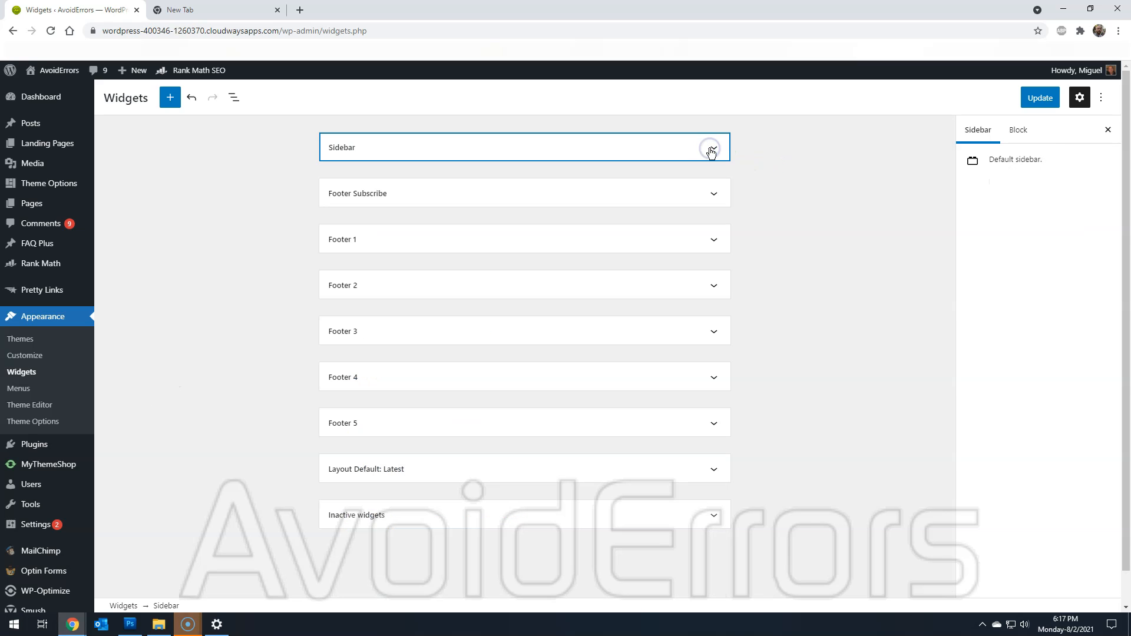
pyautogui.click(169, 97)
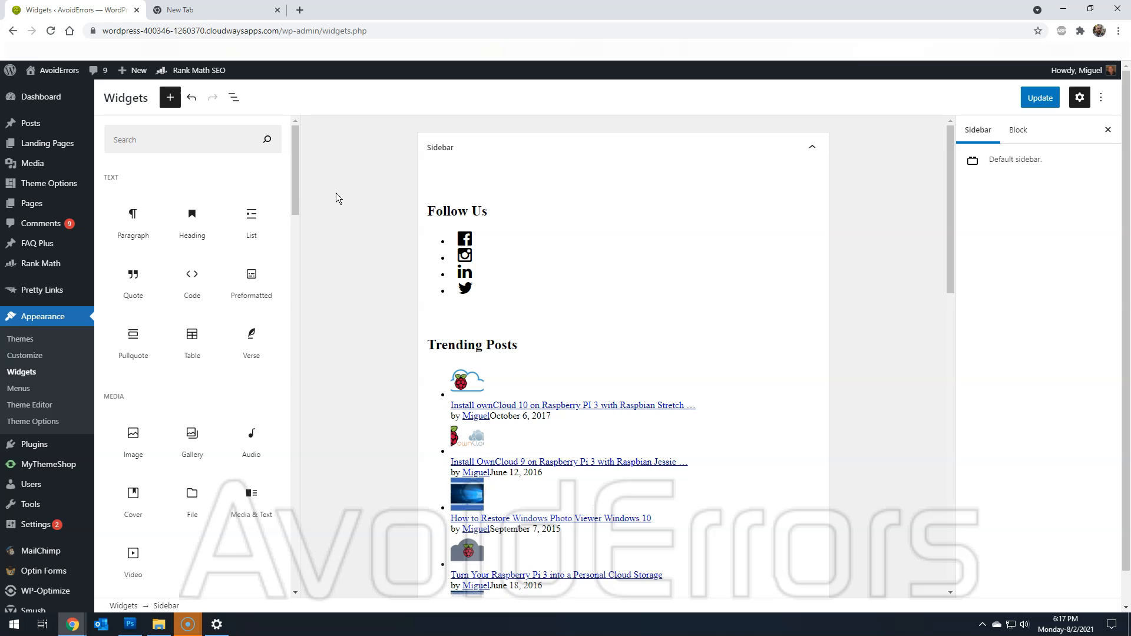
# Leave the unsaved Widgets editor for Plugins and start adding a new plugin.
pyautogui.click(35, 444)
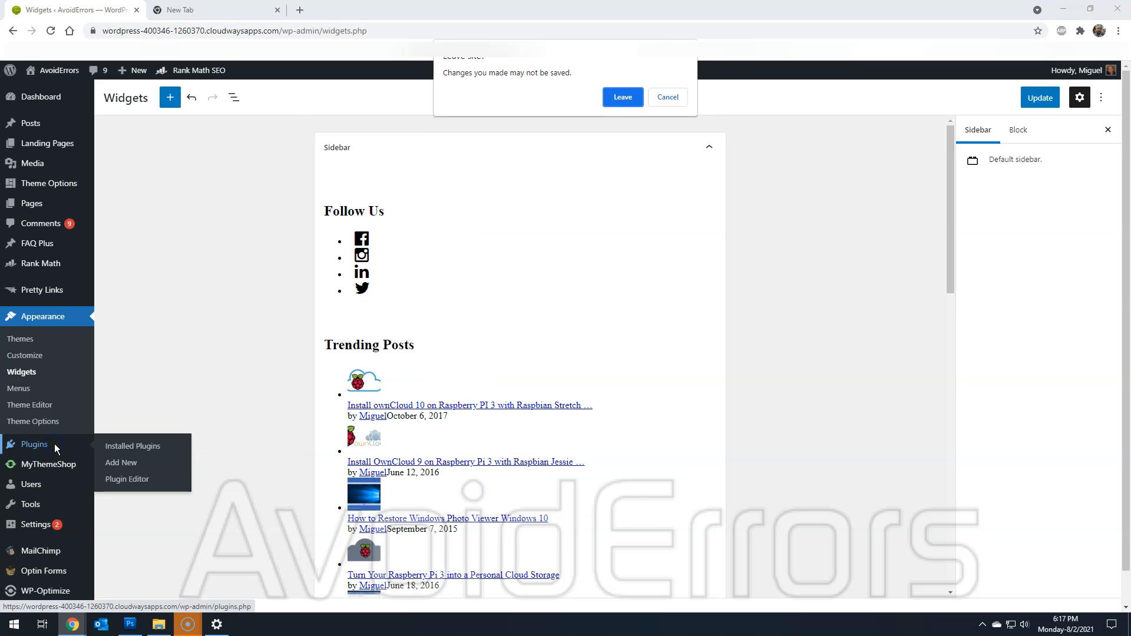
pyautogui.click(622, 96)
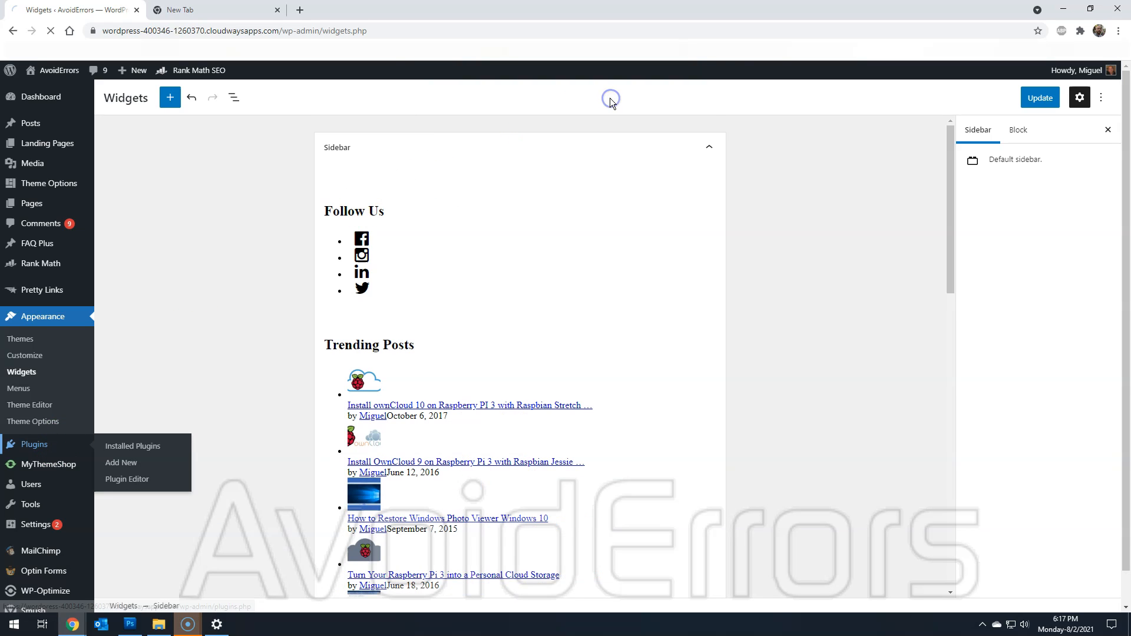
pyautogui.click(133, 445)
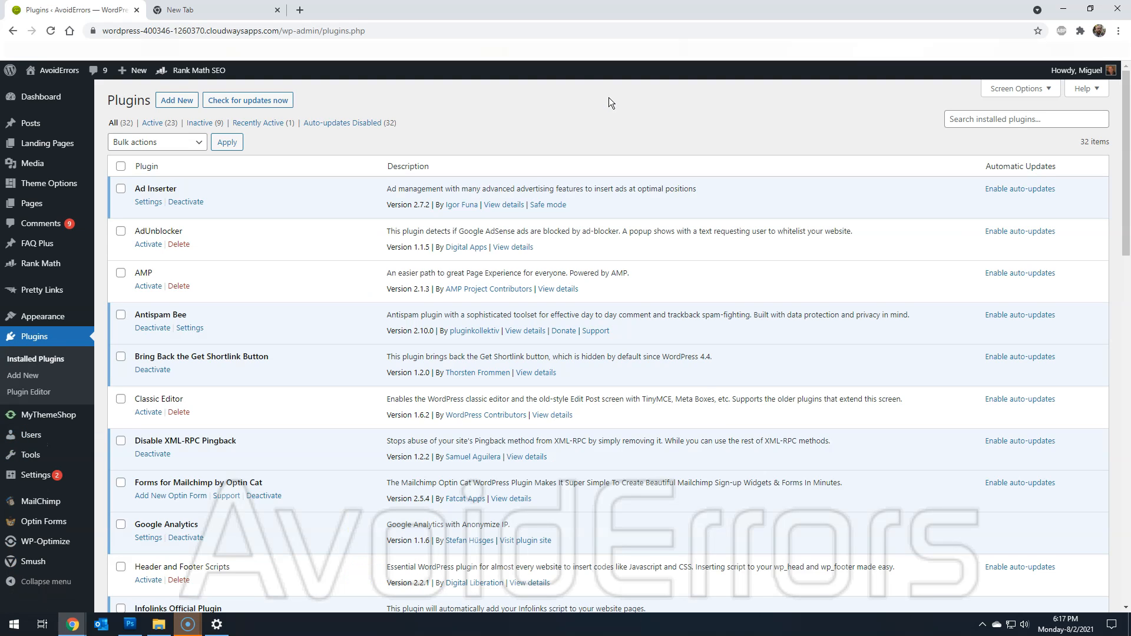
pyautogui.click(176, 100)
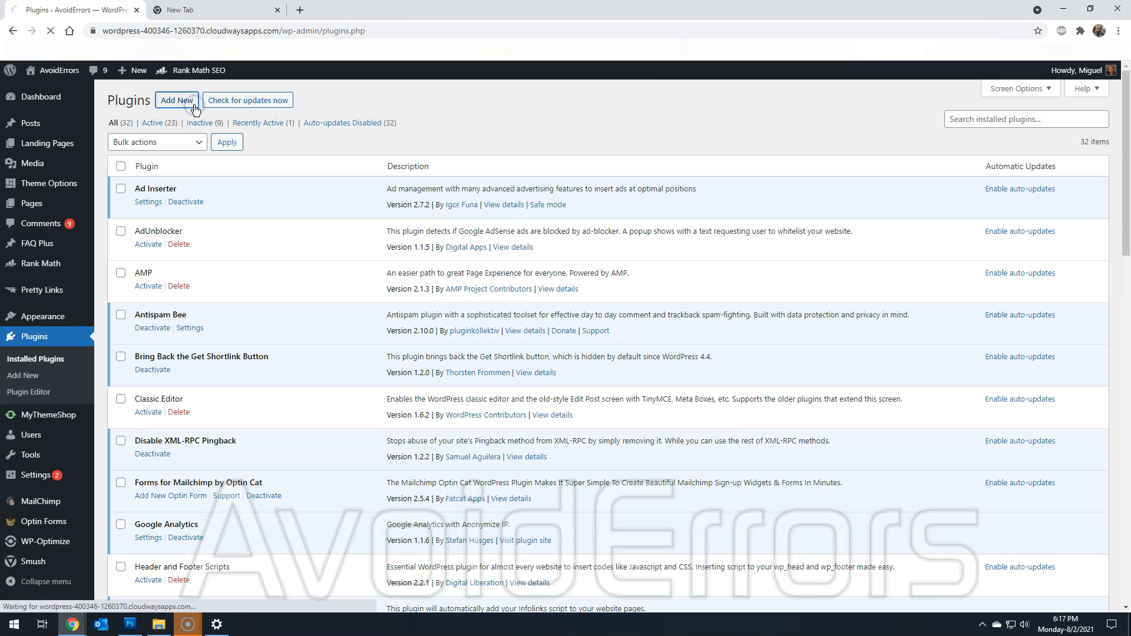
# Search the plugin directory for 'WordPress Restore and Enable Classic Widgets Plugin'.
pyautogui.click(176, 101)
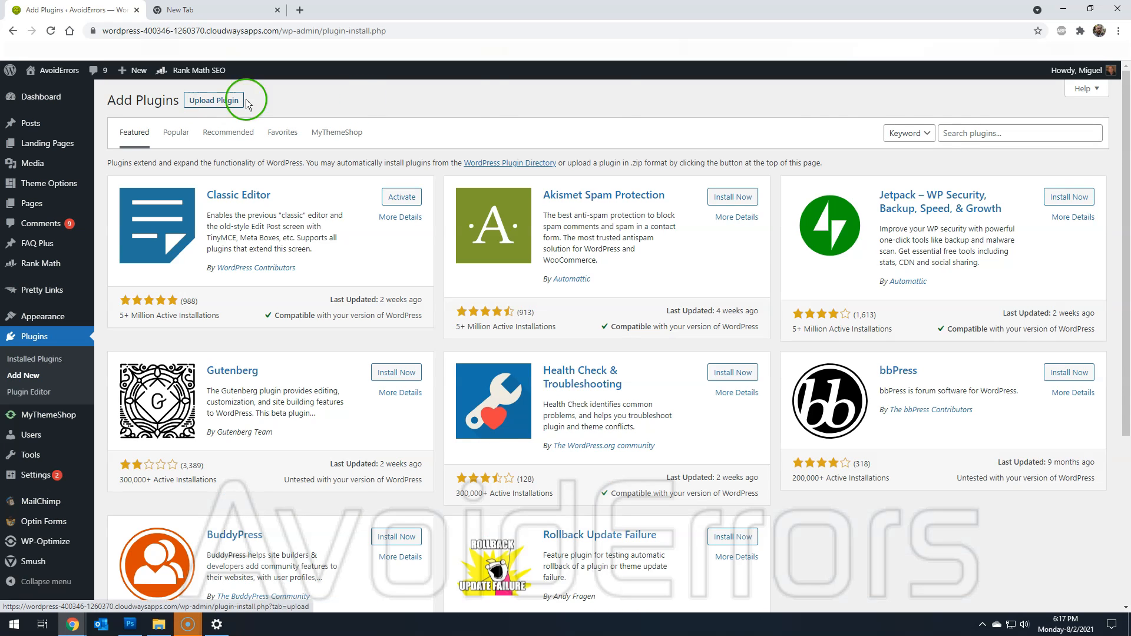
pyautogui.click(1017, 133)
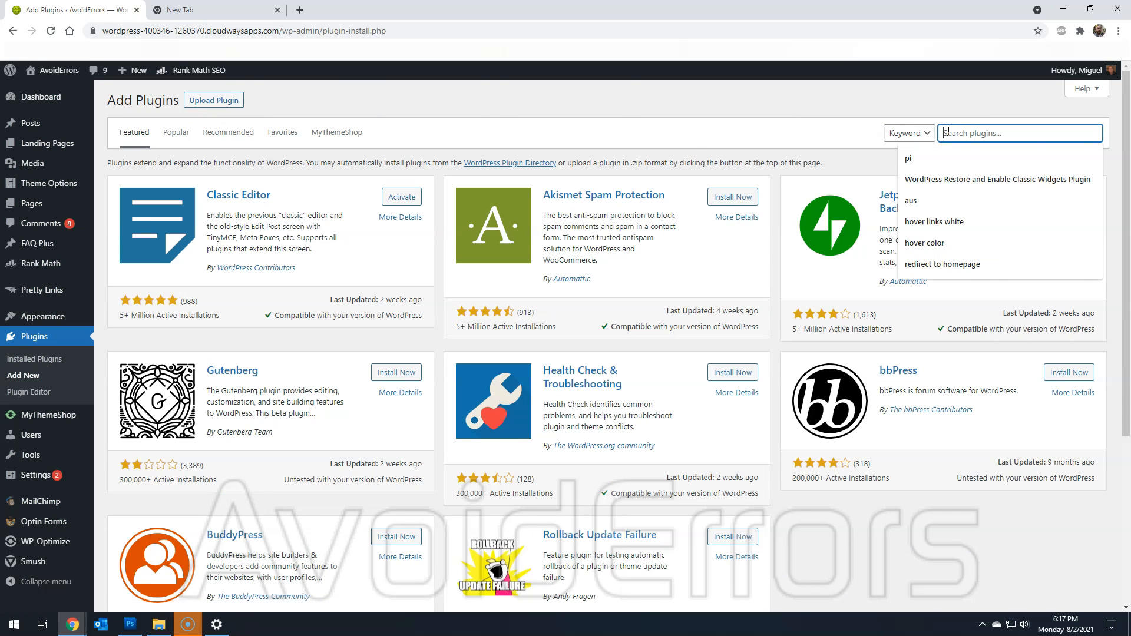
pyautogui.click(997, 179)
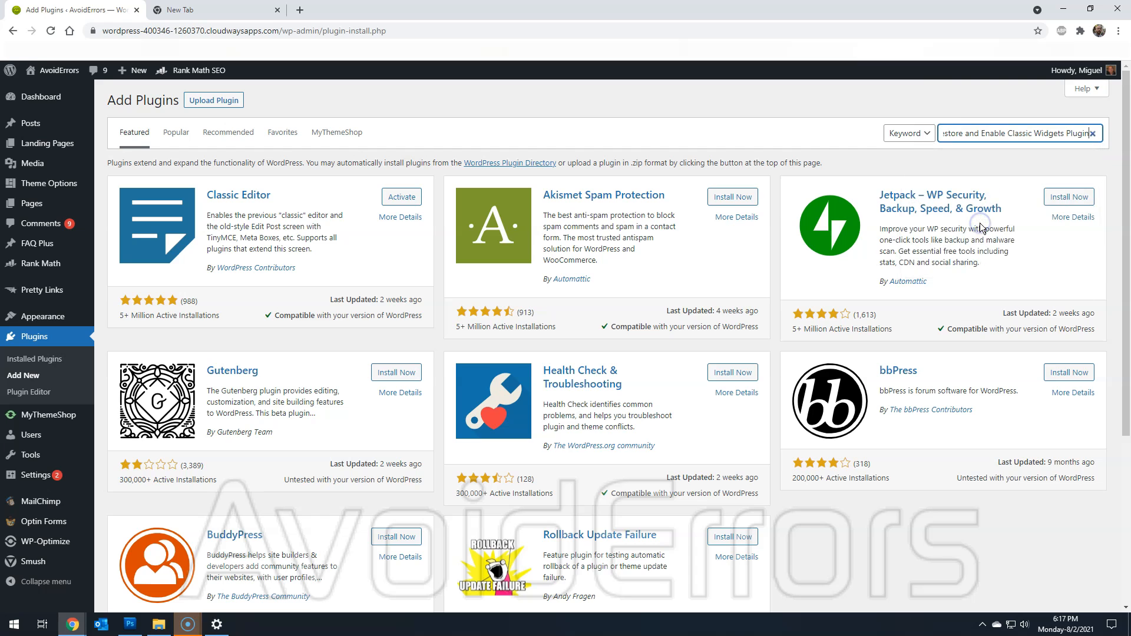
pyautogui.press('Return')
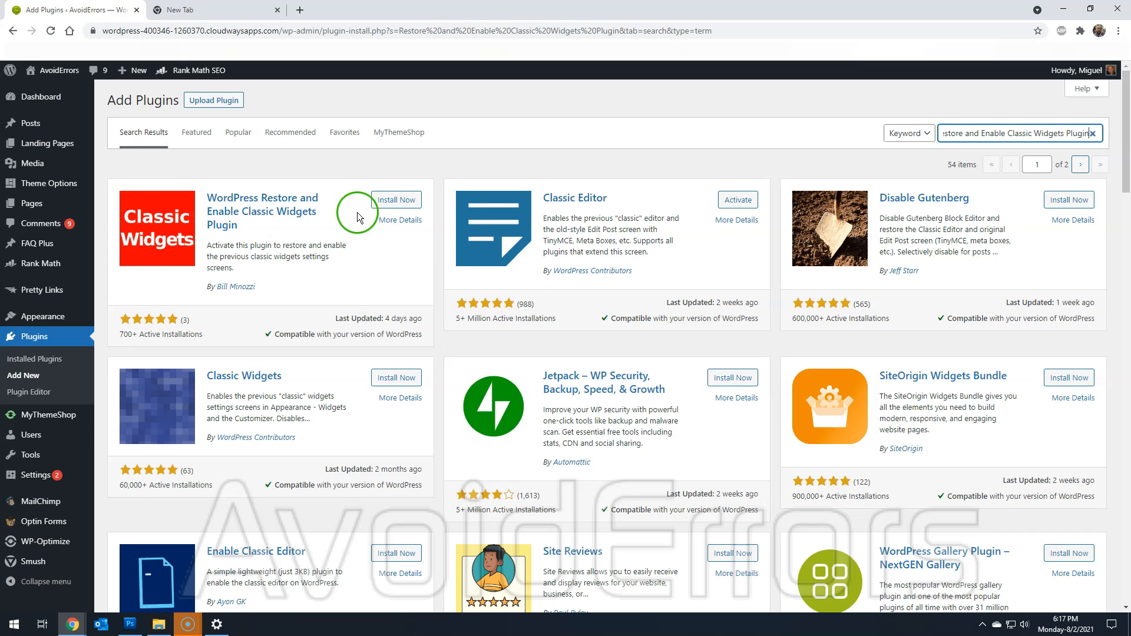
# Install and activate the Restore and Enable Classic Widgets plugin.
pyautogui.click(395, 200)
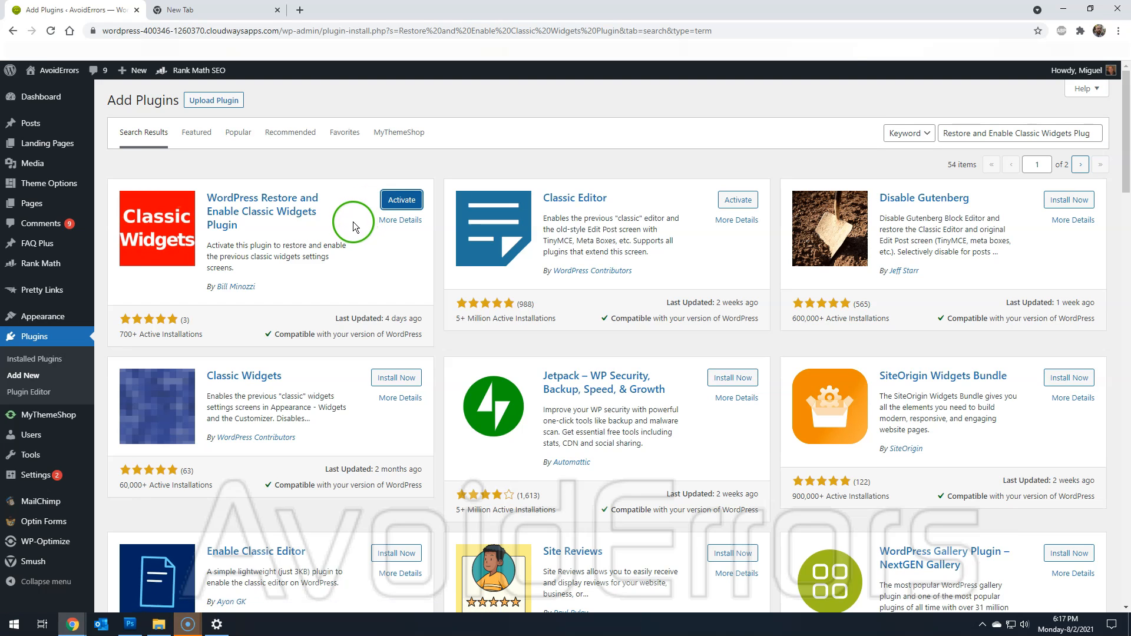
pyautogui.click(401, 200)
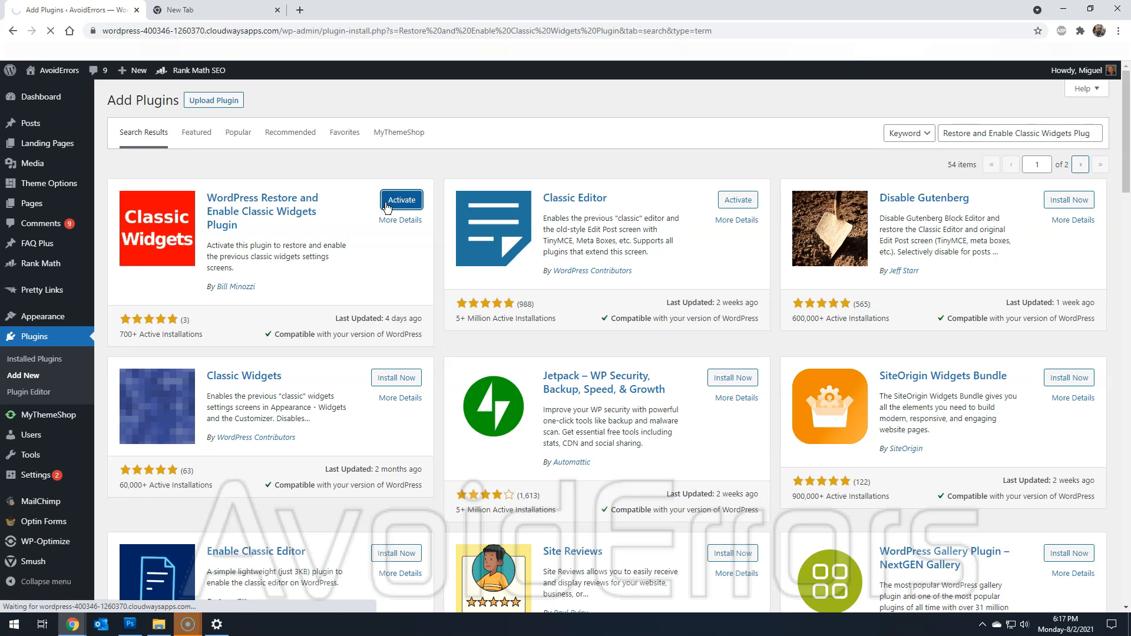
pyautogui.click(401, 200)
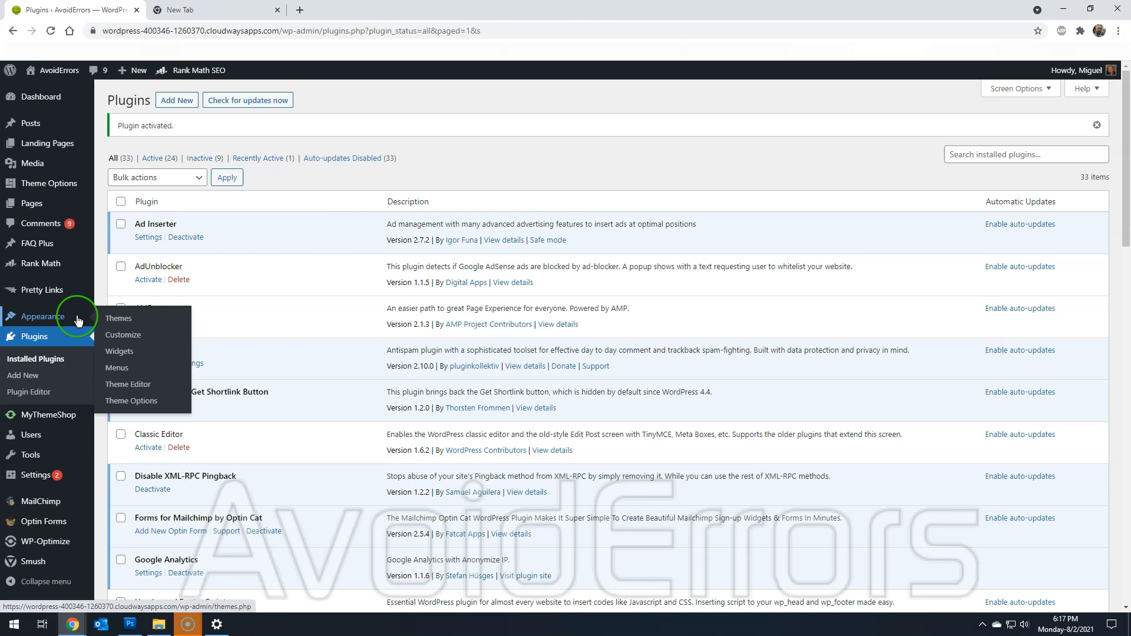
pyautogui.moveTo(120, 351)
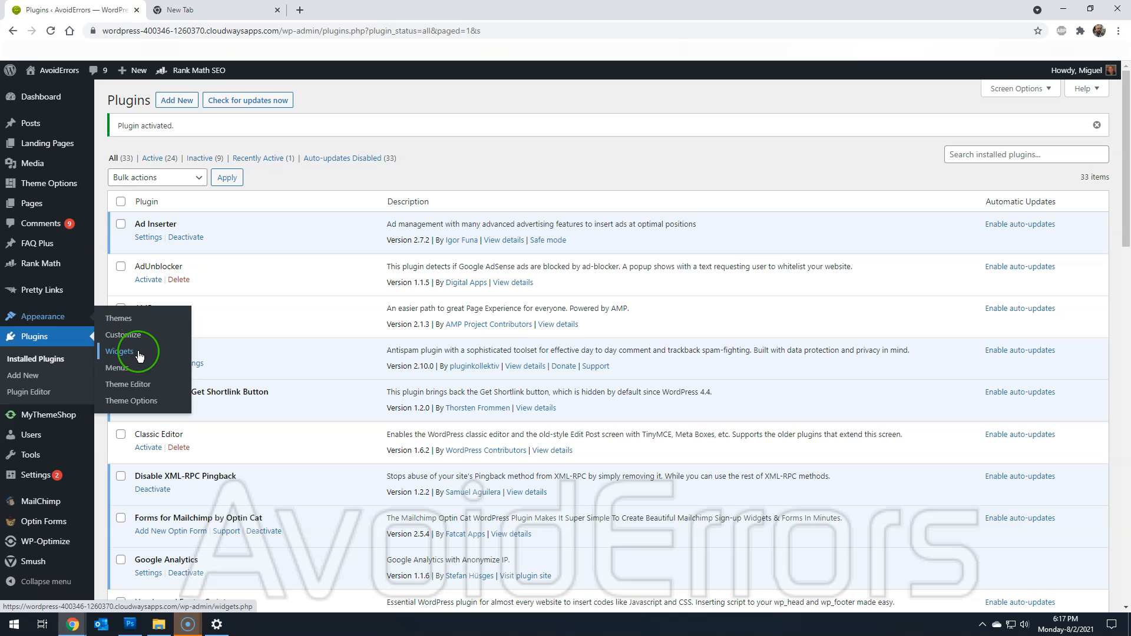
# Reopen Widgets to confirm the classic layout with Available Widgets, Sidebar and Footer.
pyautogui.click(118, 352)
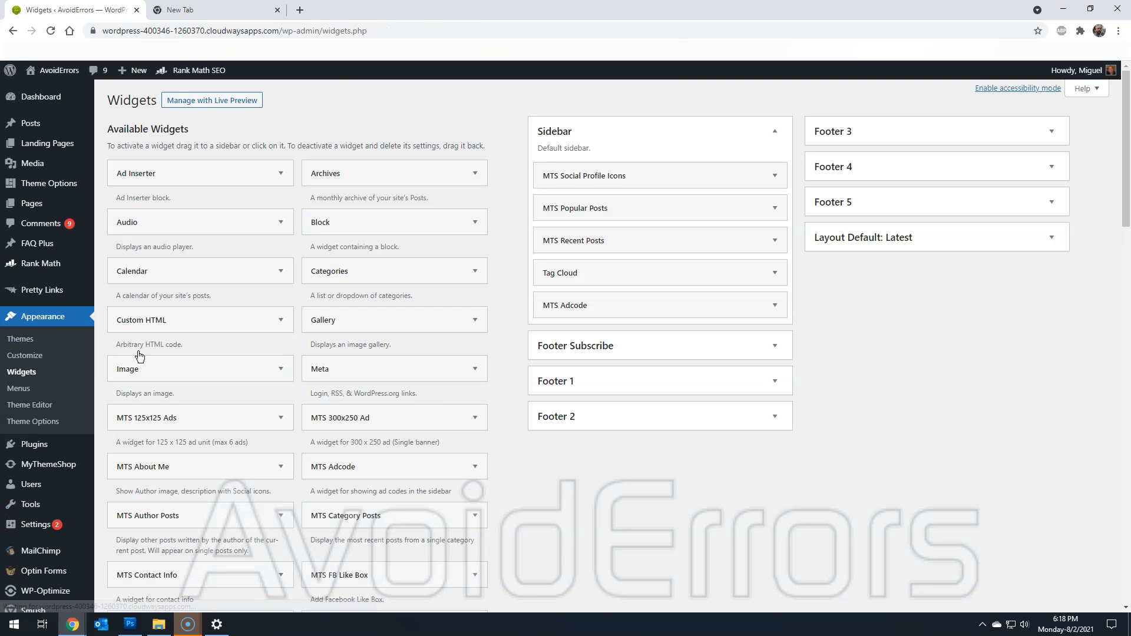